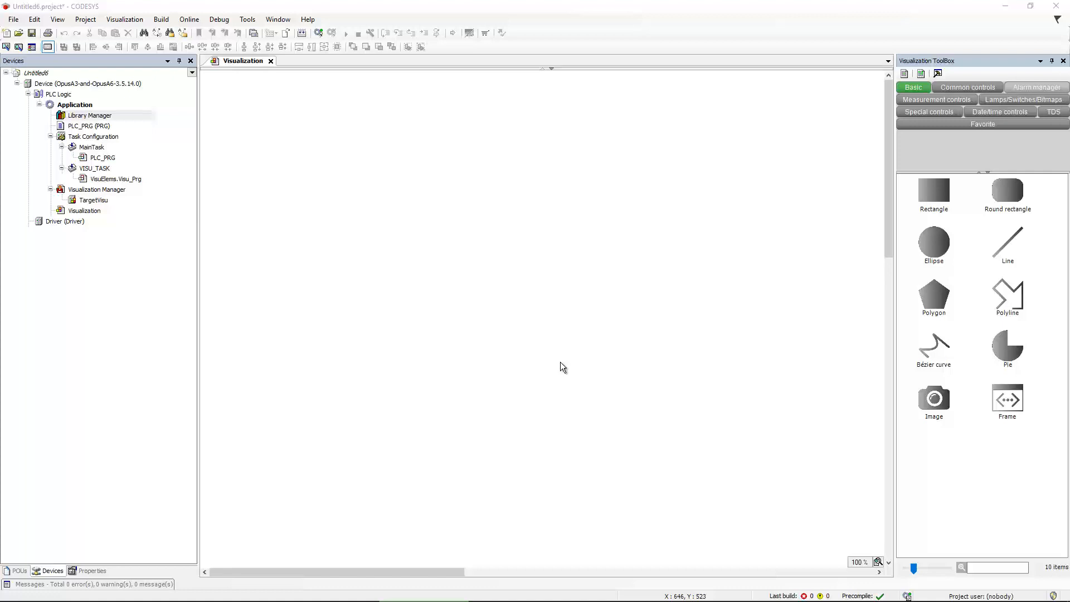
pyautogui.moveTo(559, 359)
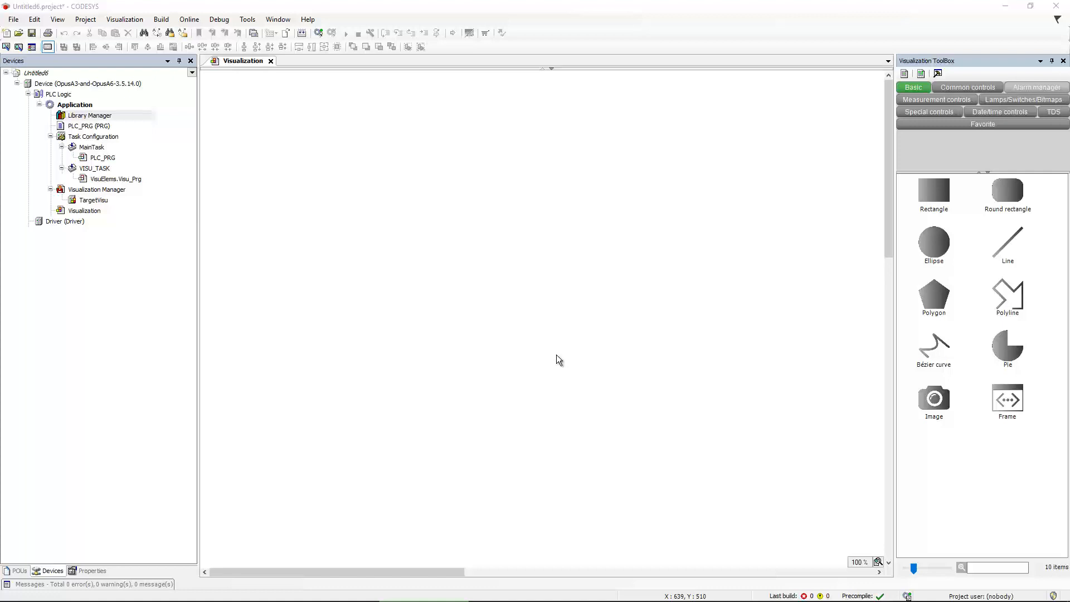
pyautogui.moveTo(559, 355)
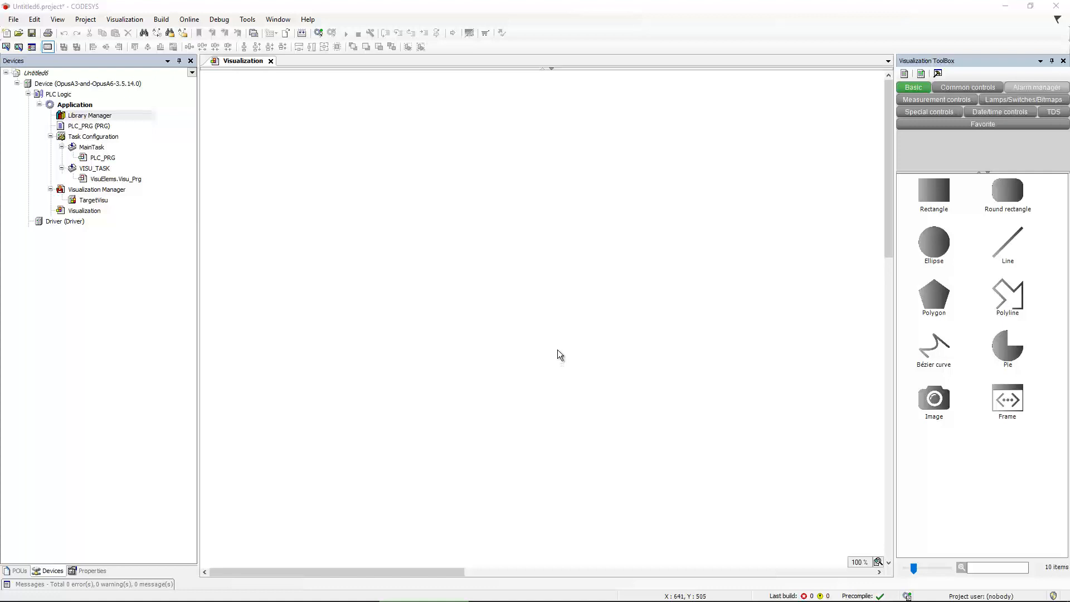
pyautogui.moveTo(537, 258)
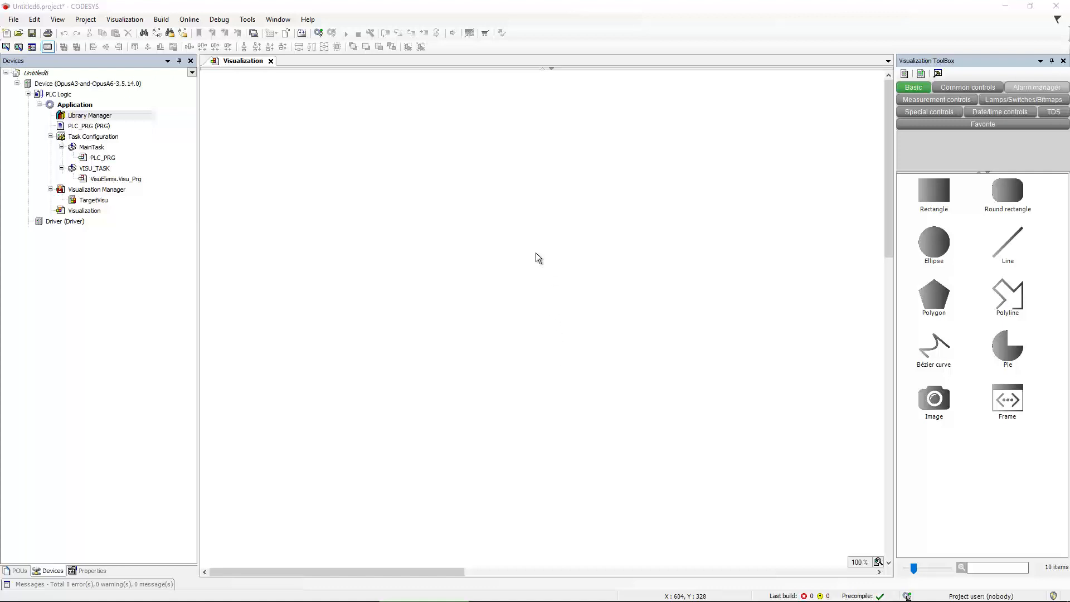
pyautogui.moveTo(539, 258)
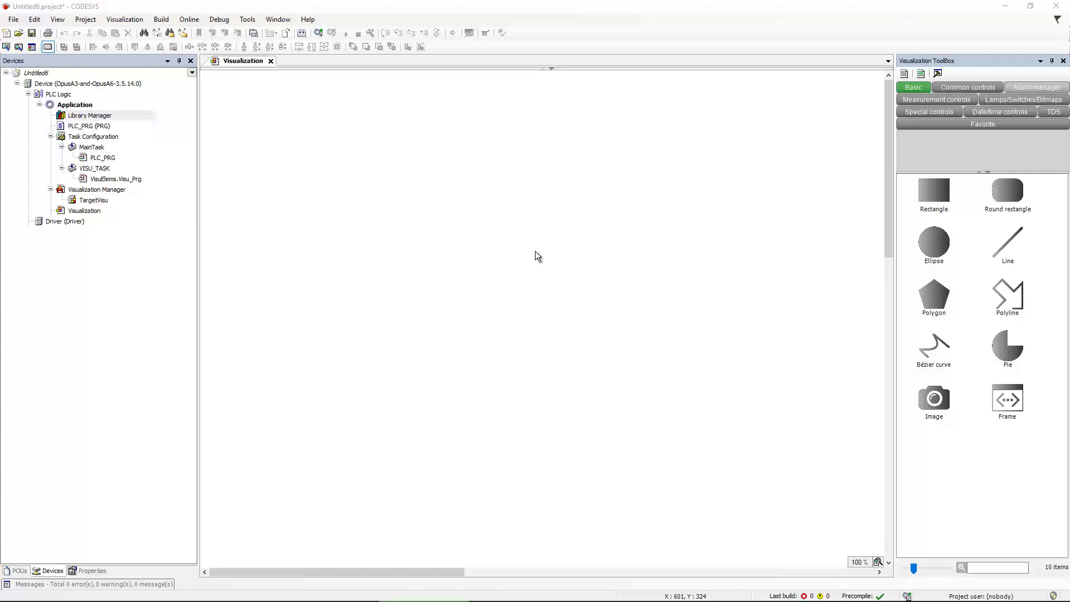
pyautogui.moveTo(469, 244)
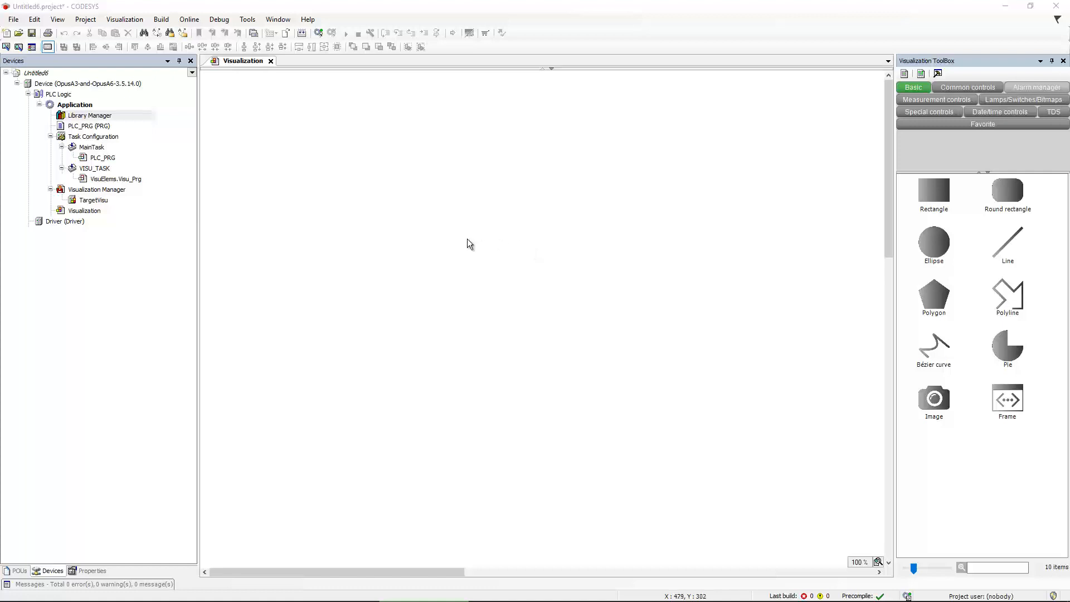
pyautogui.moveTo(191, 162)
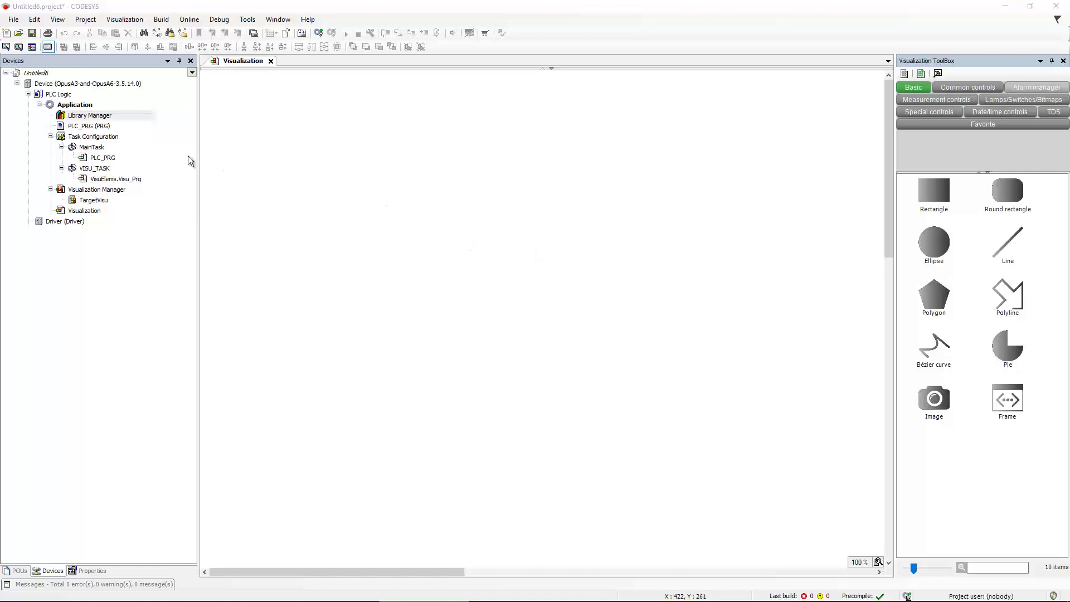
pyautogui.moveTo(188, 158)
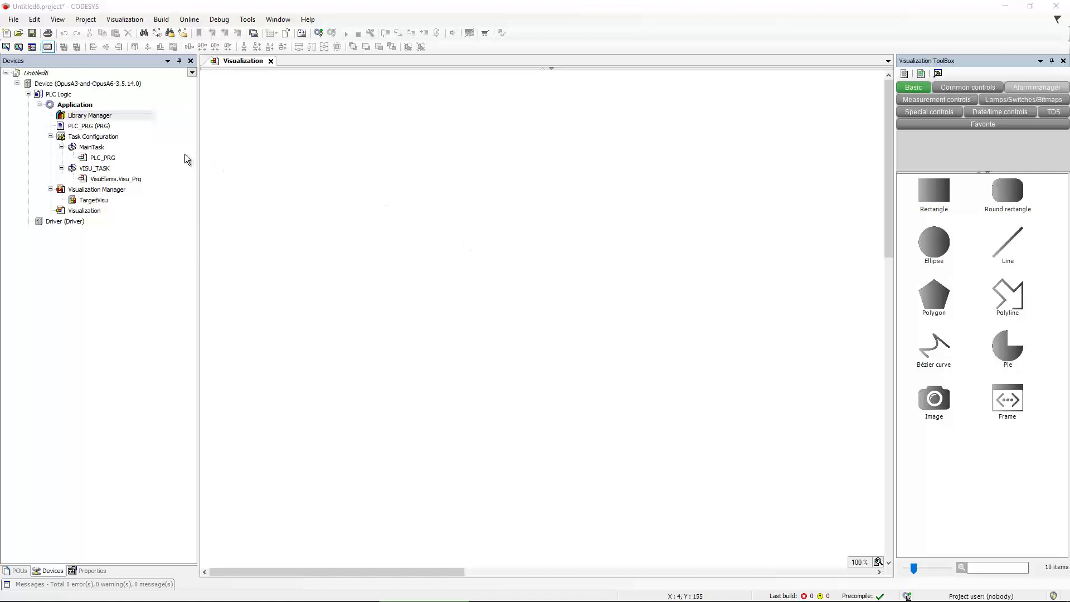
# Step: Embed logo.bmp under Application as the external file object 'logo'
pyautogui.click(75, 104)
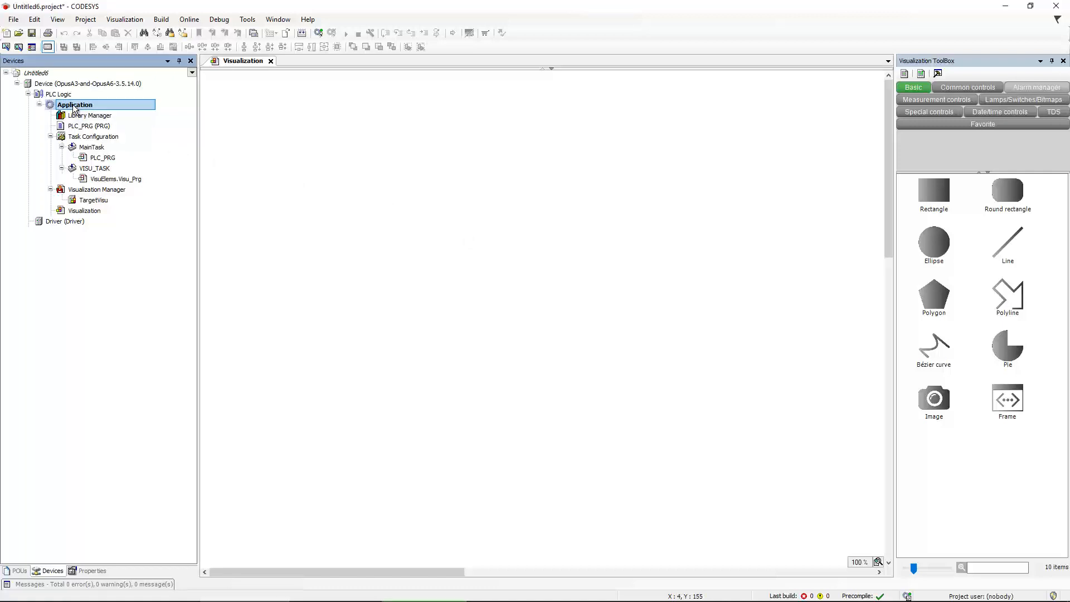
pyautogui.rightClick(75, 104)
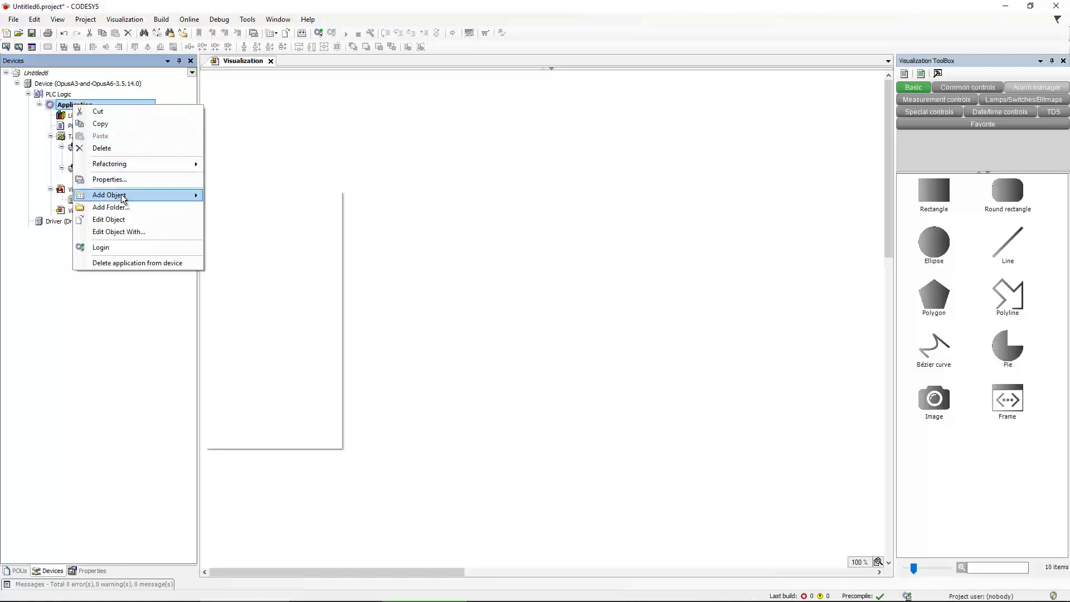
pyautogui.click(107, 195)
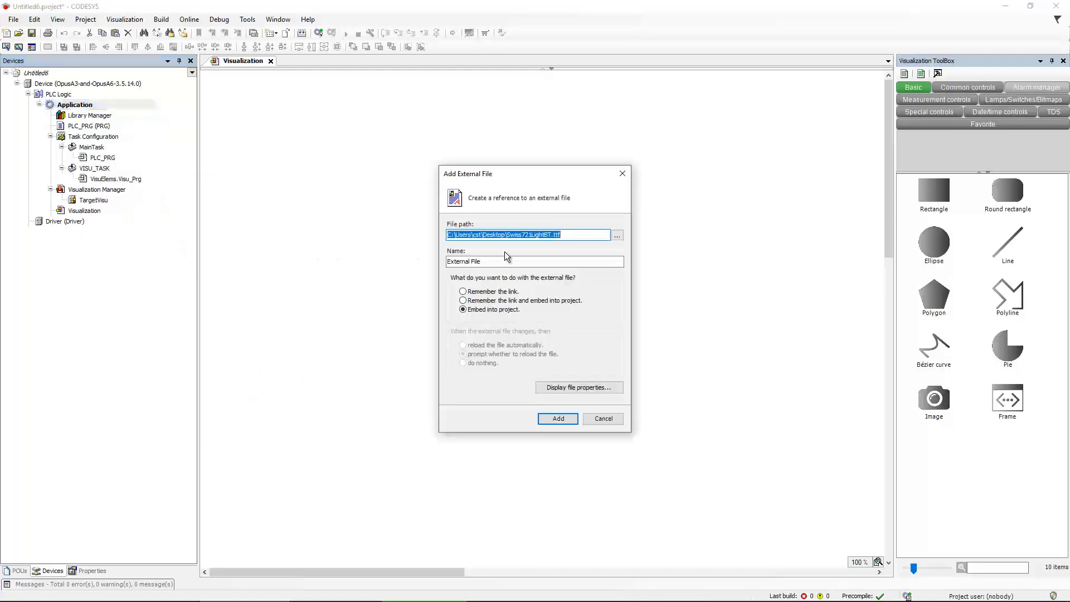
pyautogui.click(616, 234)
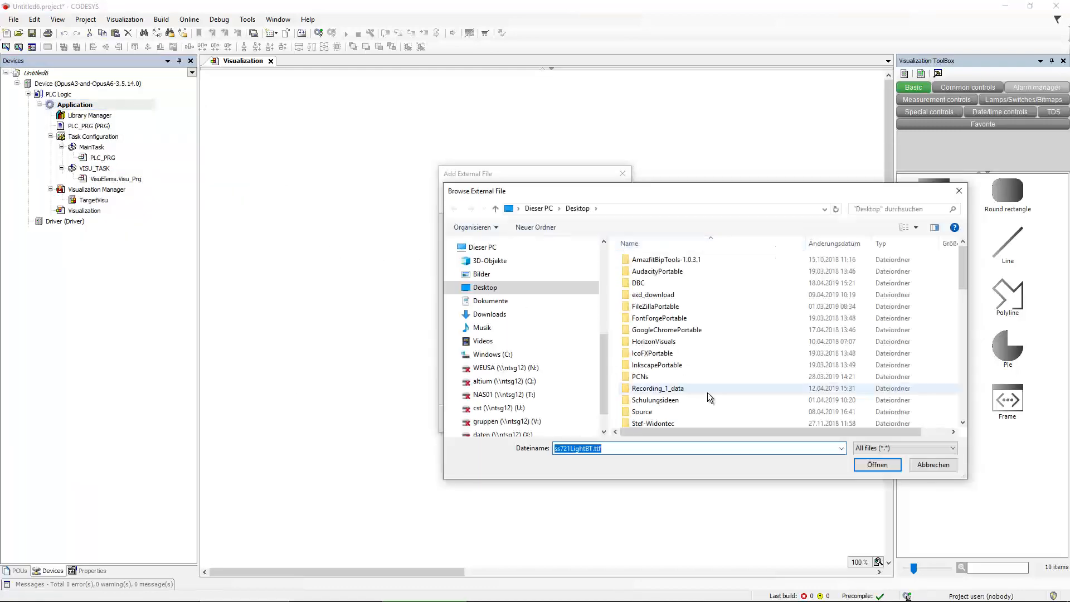
pyautogui.scroll(-3)
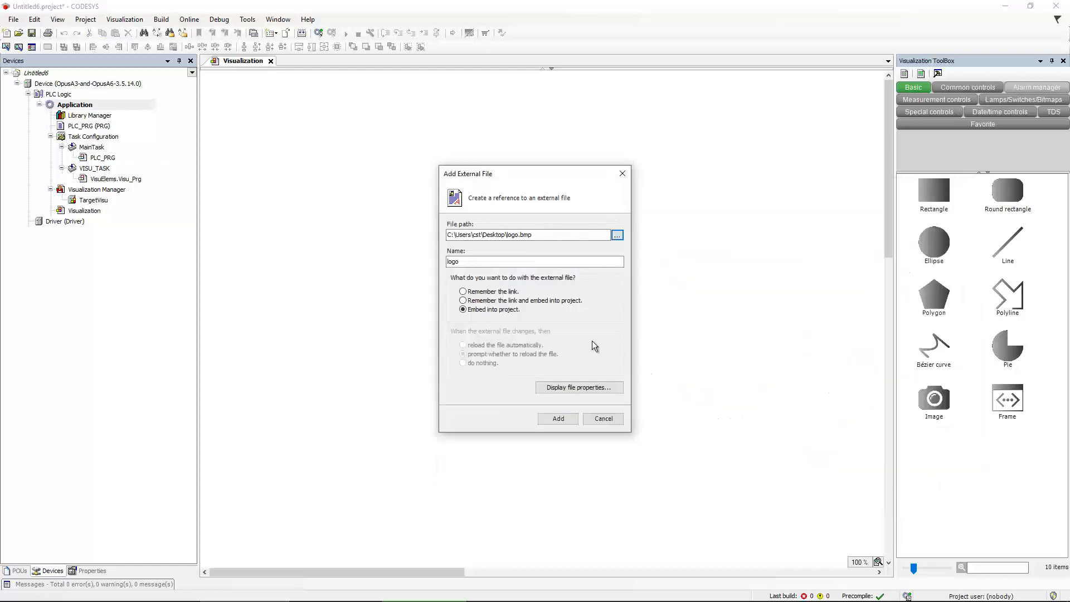
pyautogui.click(528, 234)
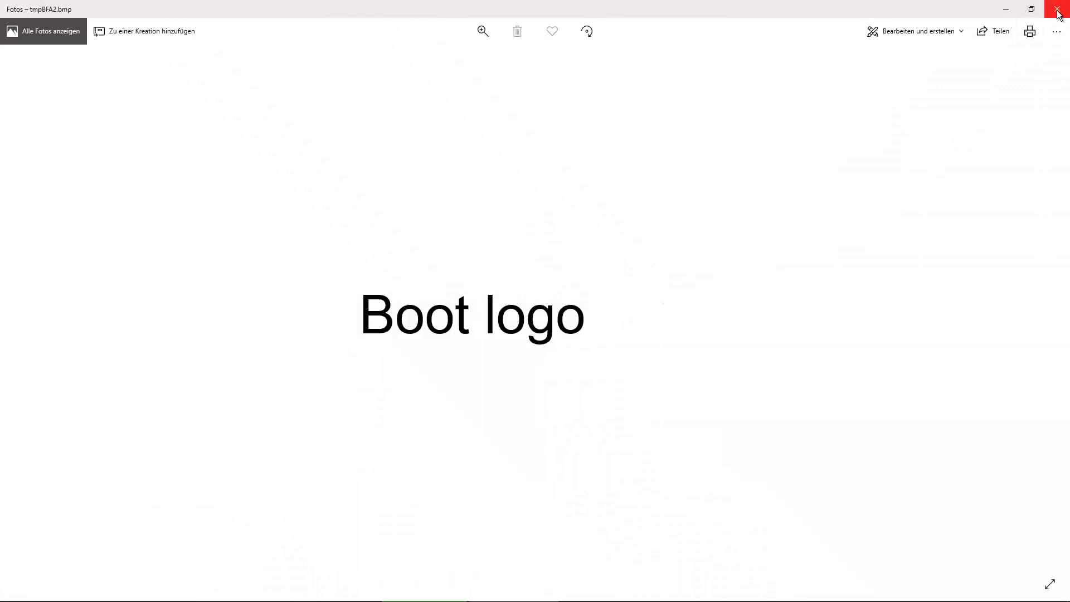
pyautogui.click(1058, 12)
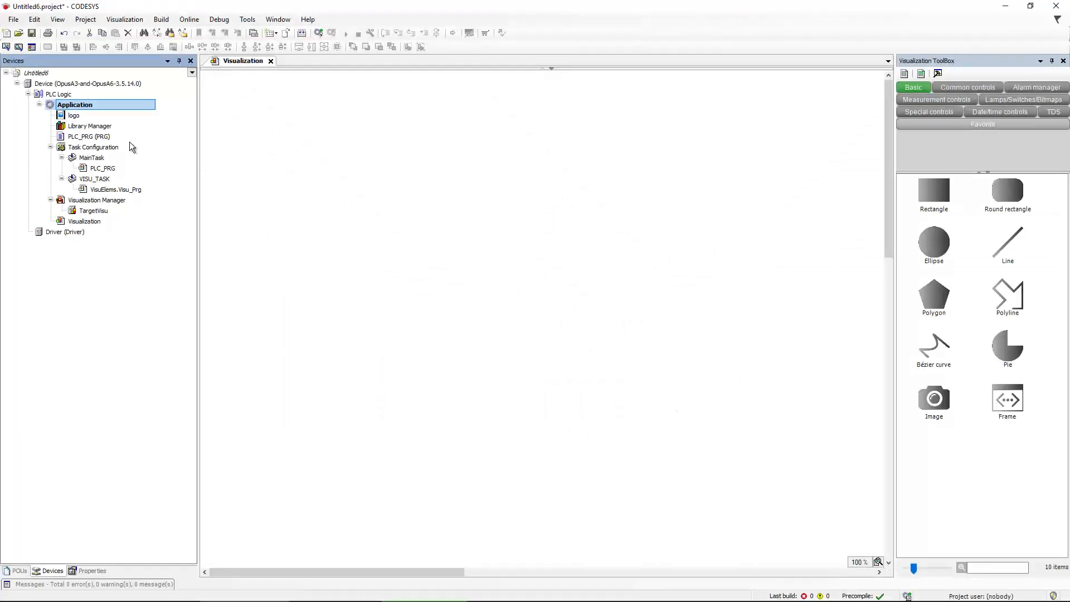
# Step: Select the newly embedded logo object in the project tree
pyautogui.click(73, 114)
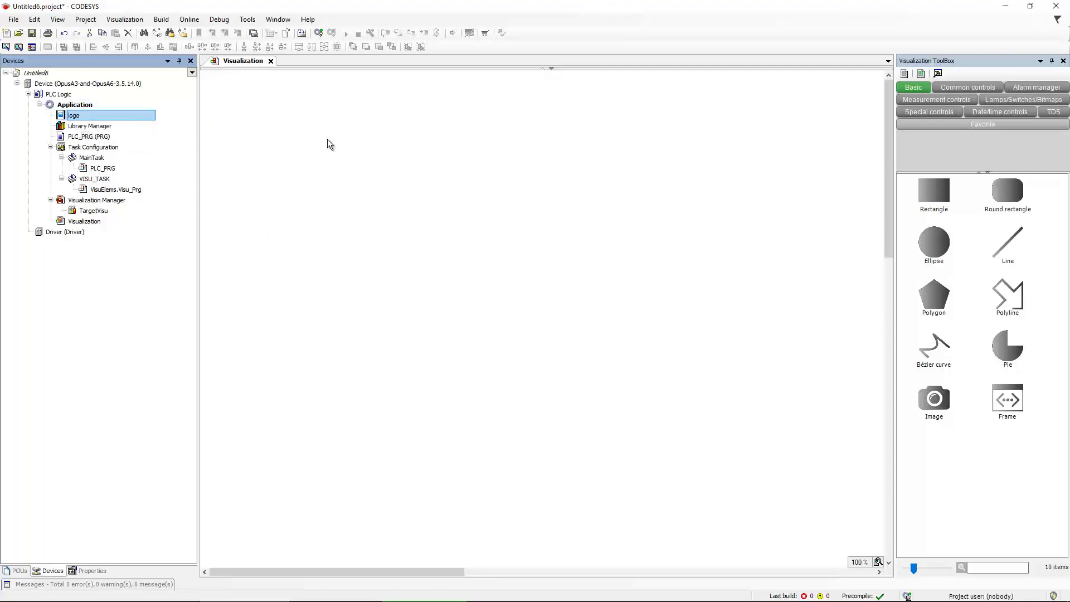
pyautogui.moveTo(413, 198)
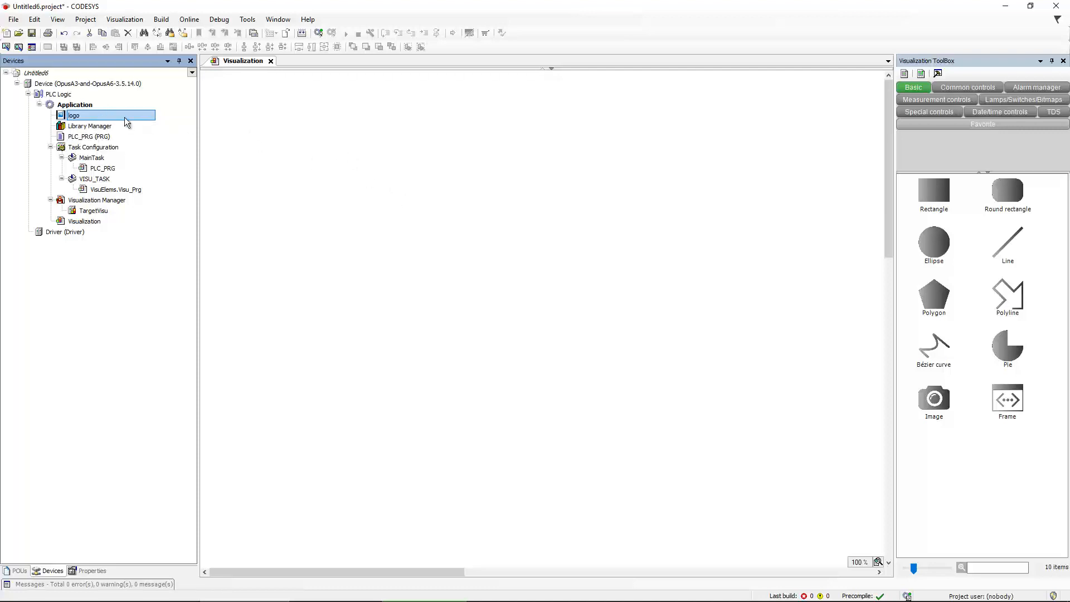
pyautogui.moveTo(325, 188)
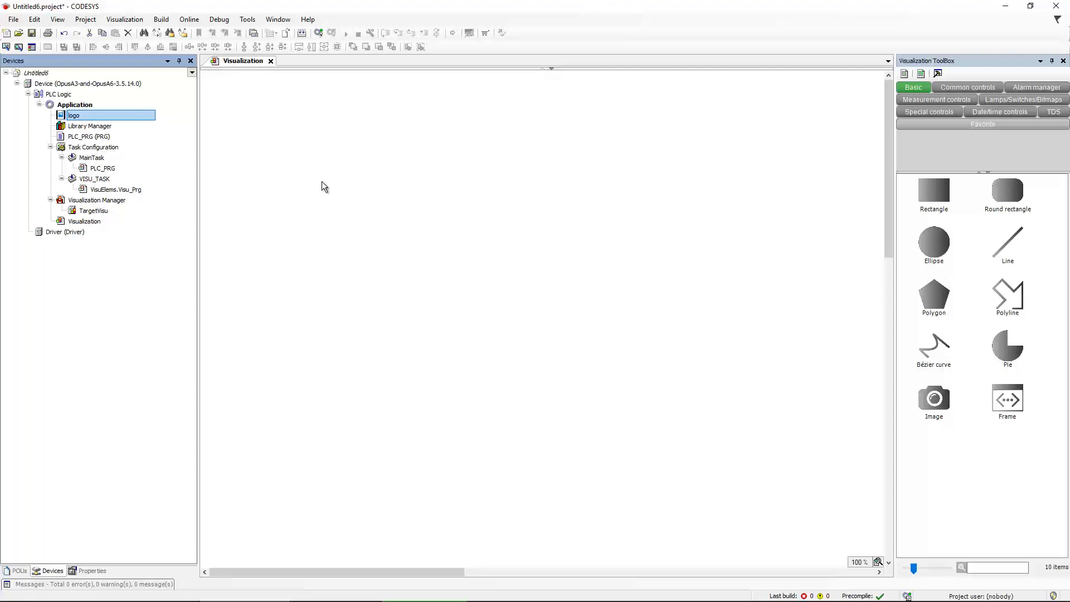
pyautogui.moveTo(326, 183)
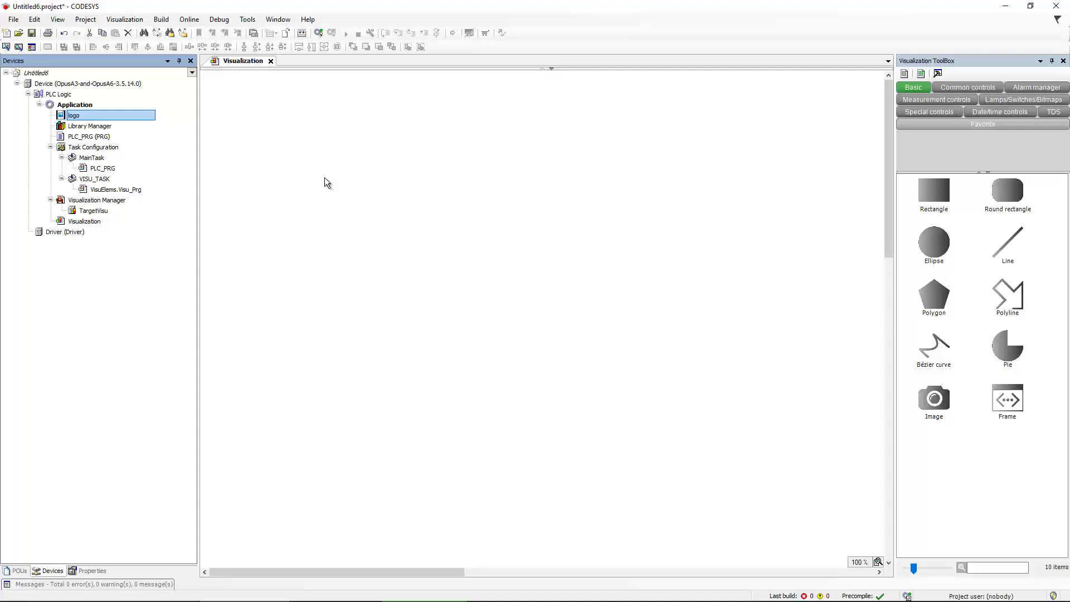
pyautogui.moveTo(317, 182)
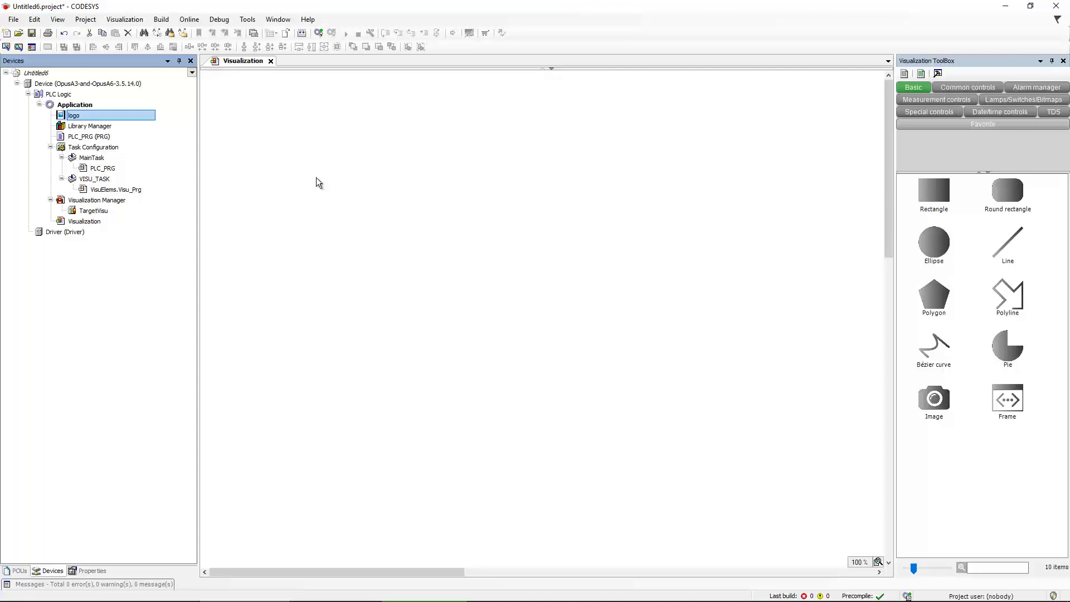
# Step: Embed rts_background.bmp from the desktop under Application as 'rts_background'
pyautogui.rightClick(76, 104)
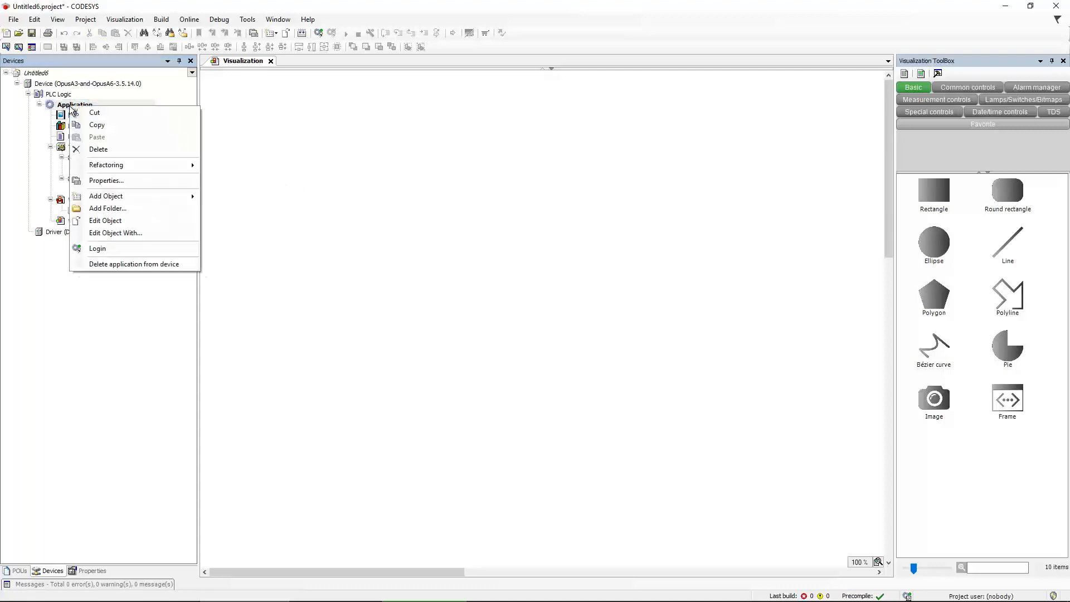
pyautogui.moveTo(106, 197)
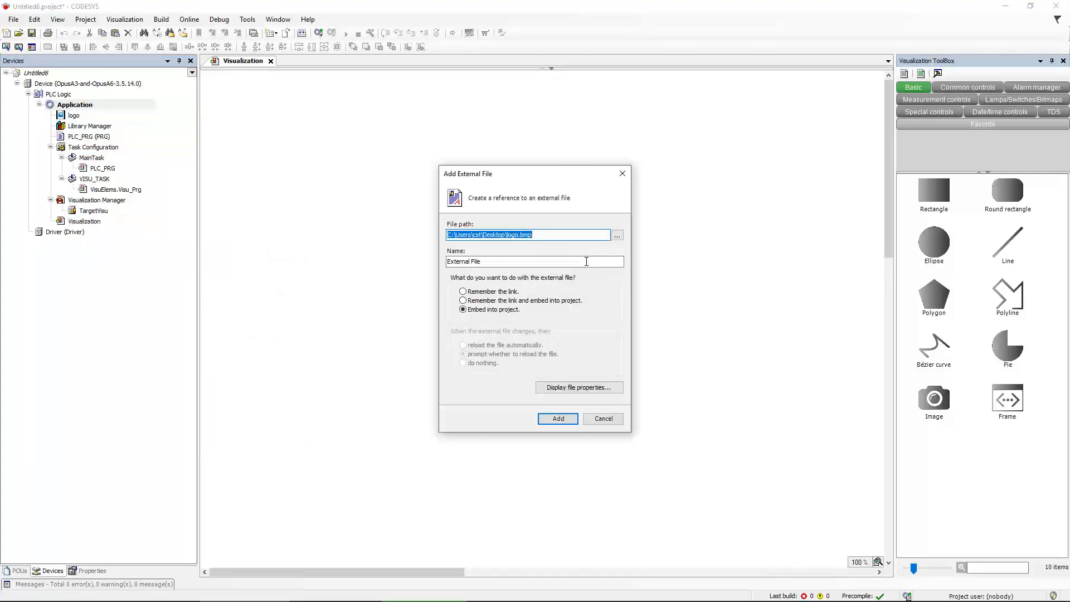
pyautogui.click(615, 235)
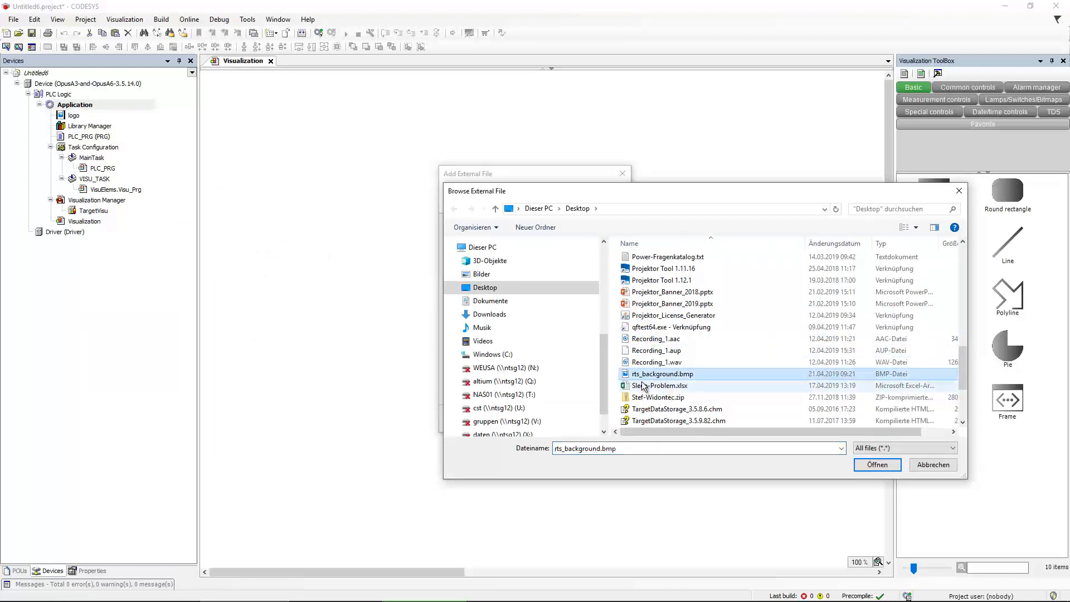
pyautogui.click(877, 465)
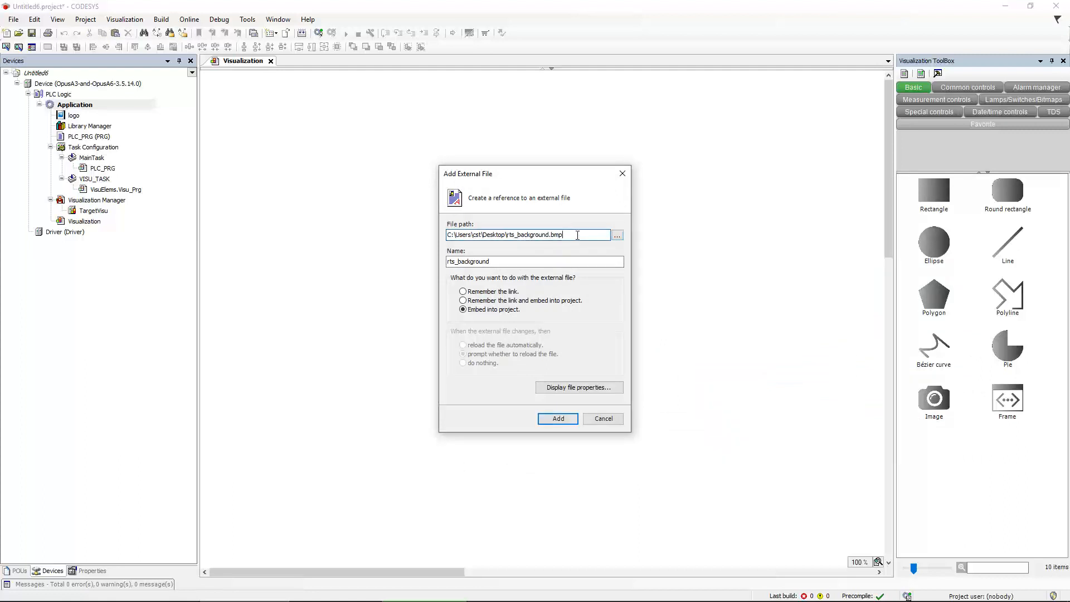
pyautogui.click(557, 418)
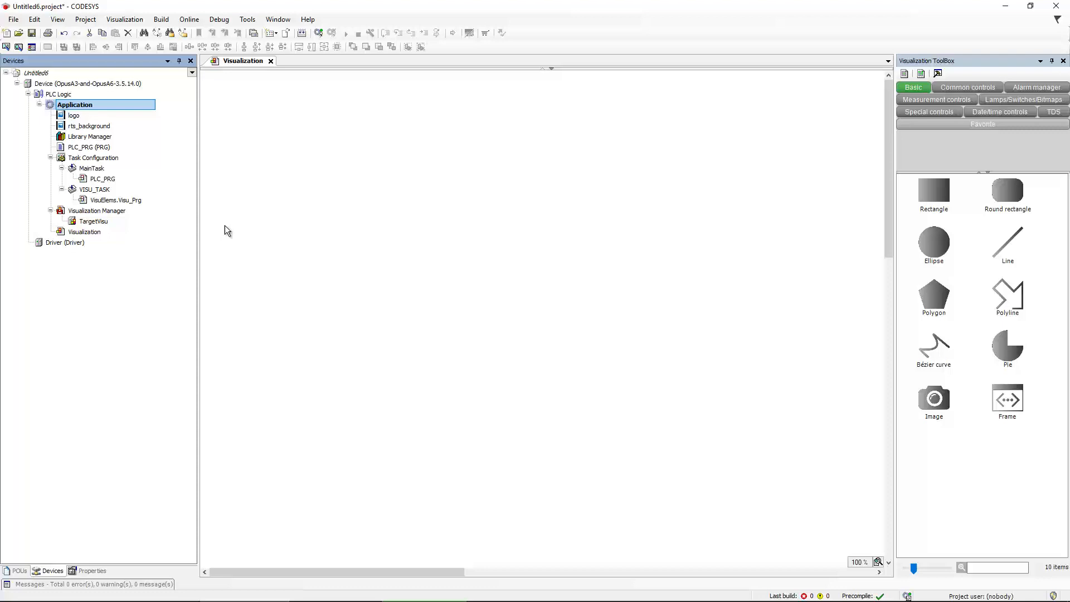
pyautogui.moveTo(84, 111)
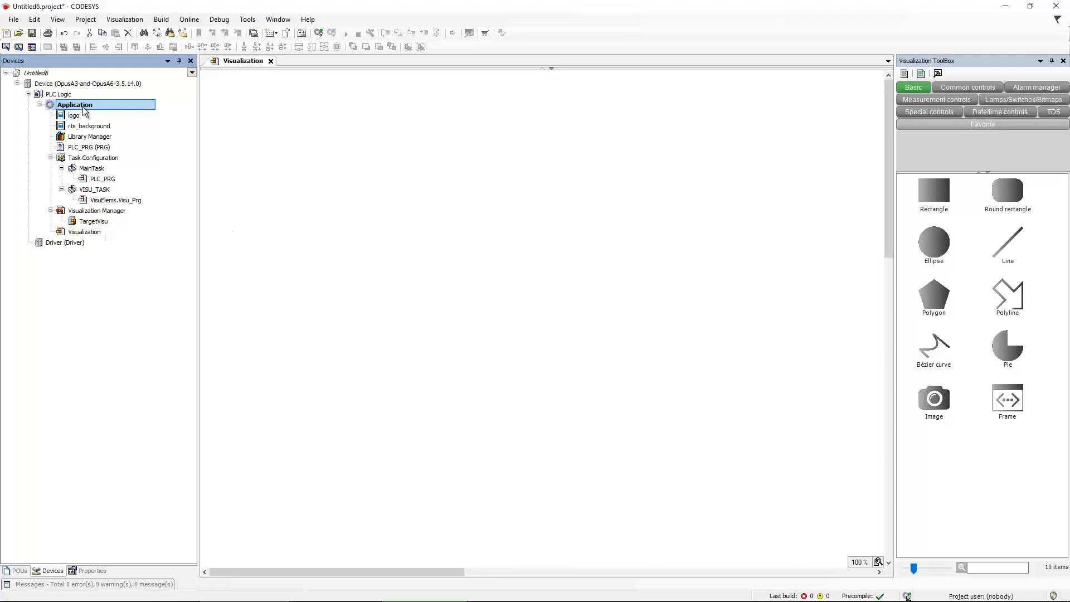
pyautogui.moveTo(79, 140)
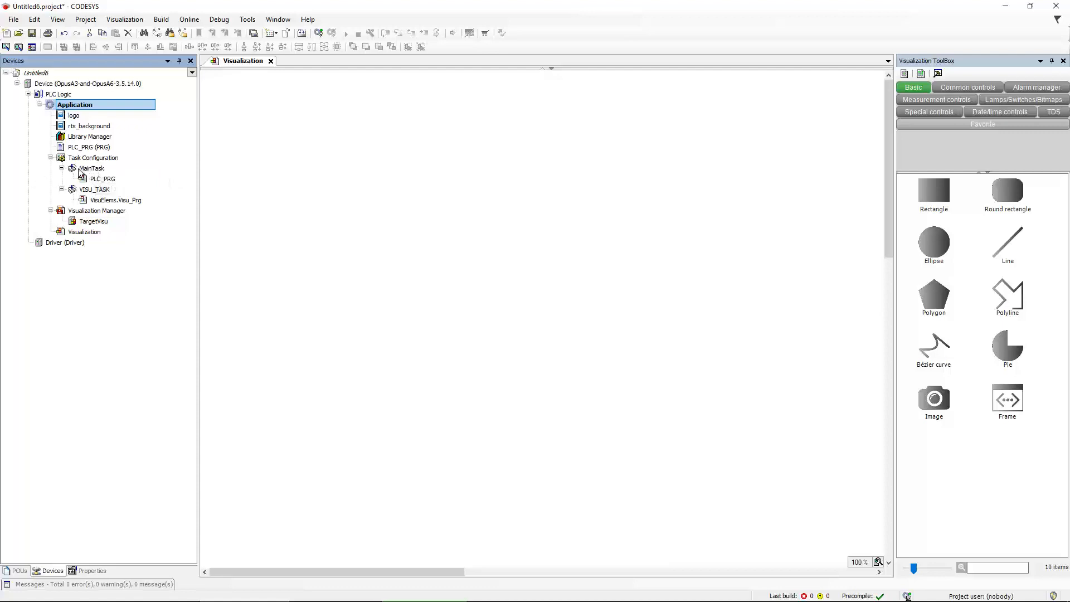
pyautogui.moveTo(82, 163)
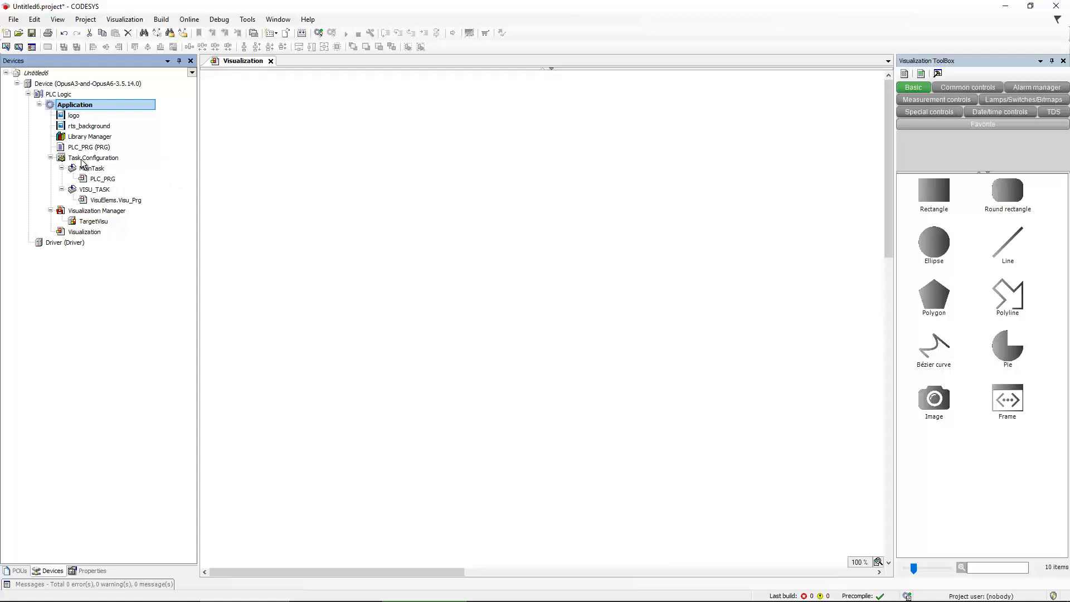
pyautogui.moveTo(92, 157)
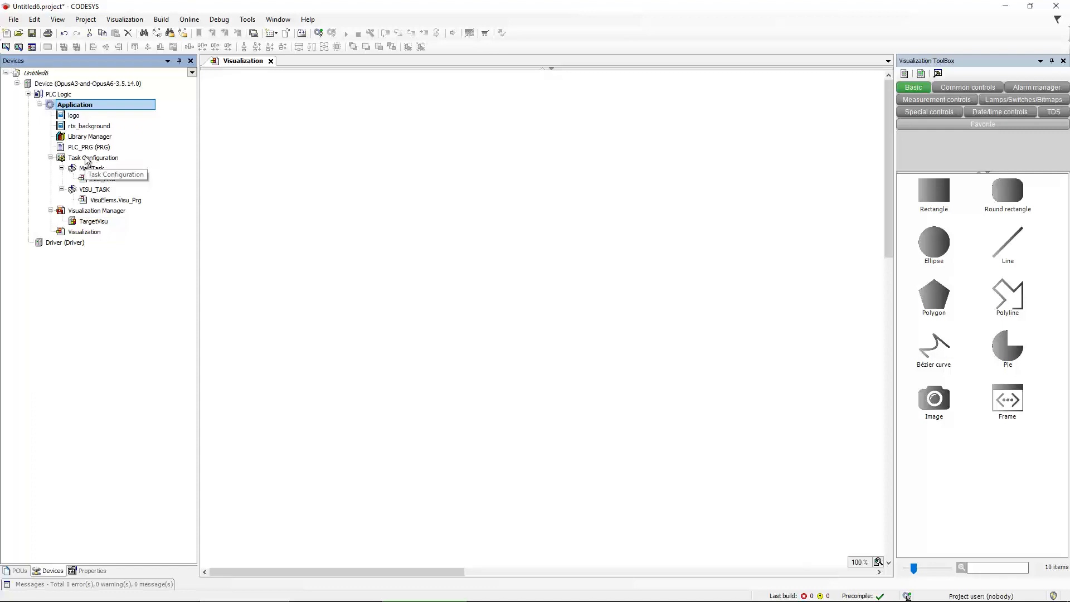
pyautogui.moveTo(77, 109)
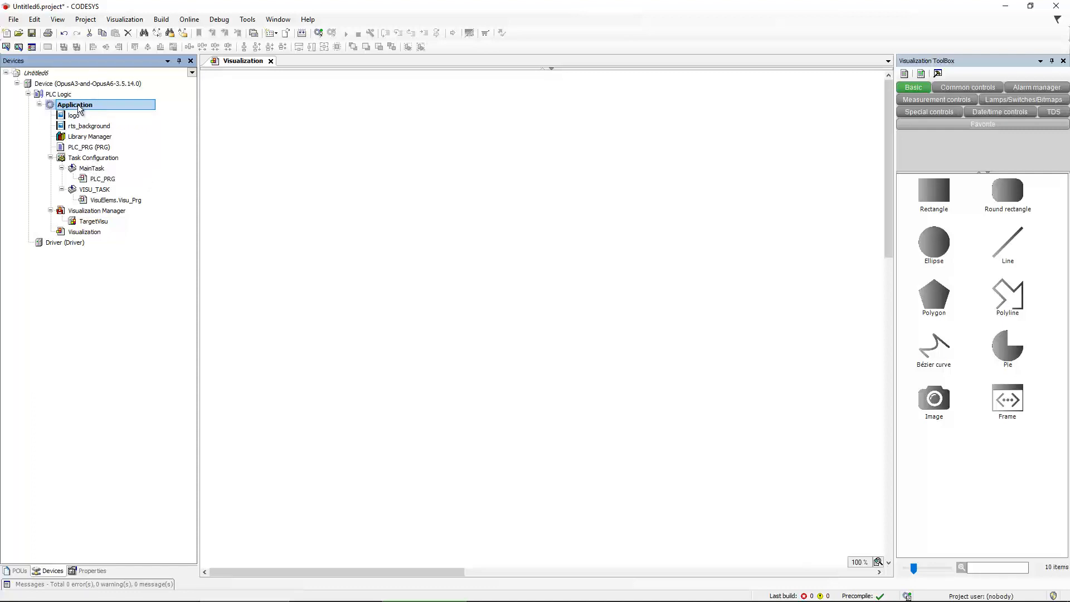
# Step: Embed background.png from the desktop under Application as 'background'
pyautogui.rightClick(75, 104)
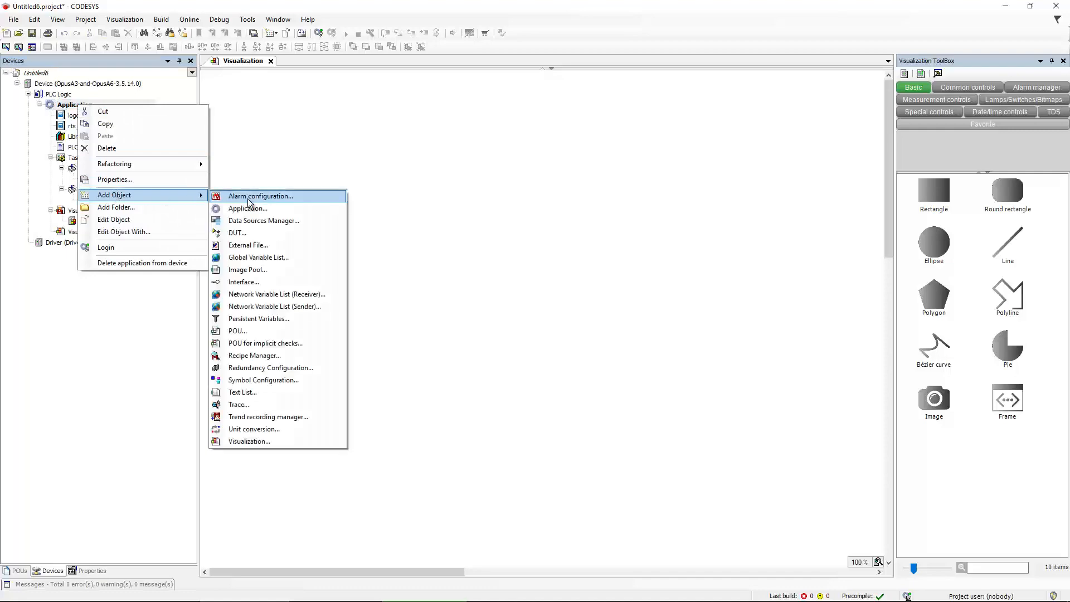
pyautogui.click(248, 245)
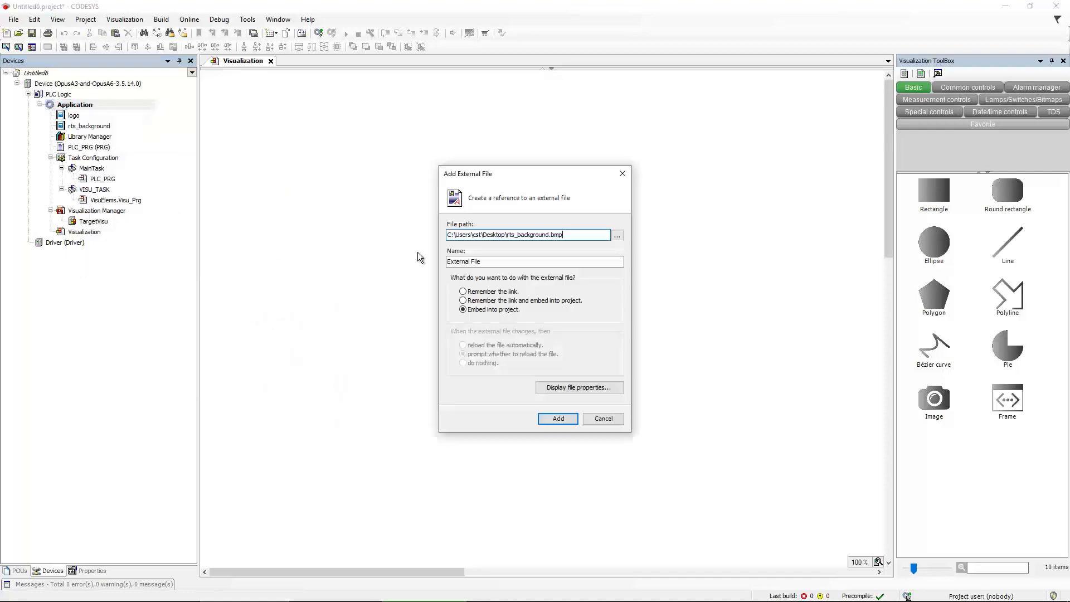
pyautogui.click(616, 235)
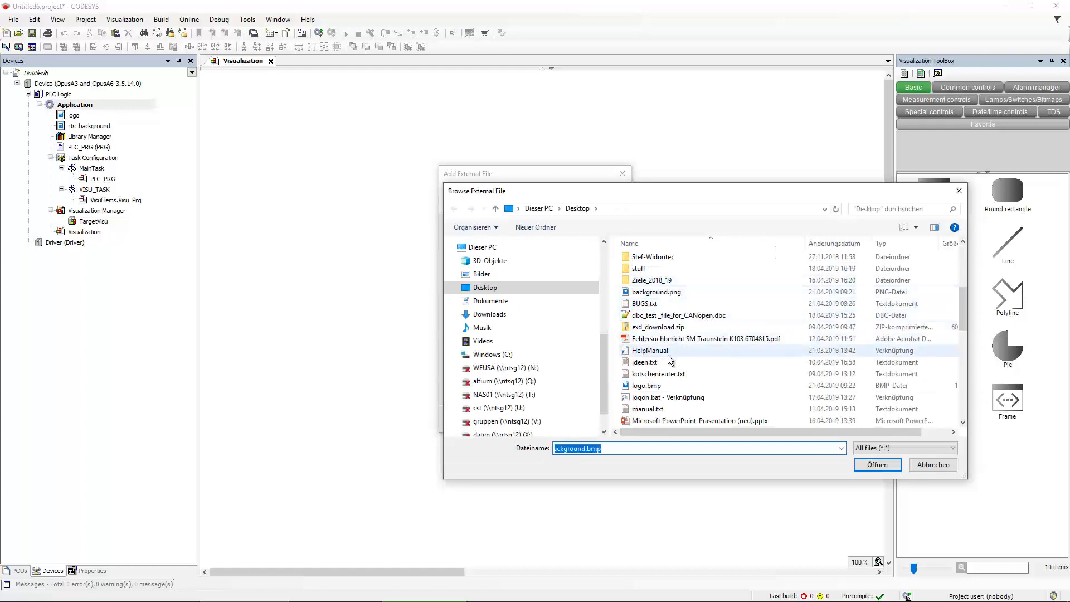
pyautogui.scroll(-3)
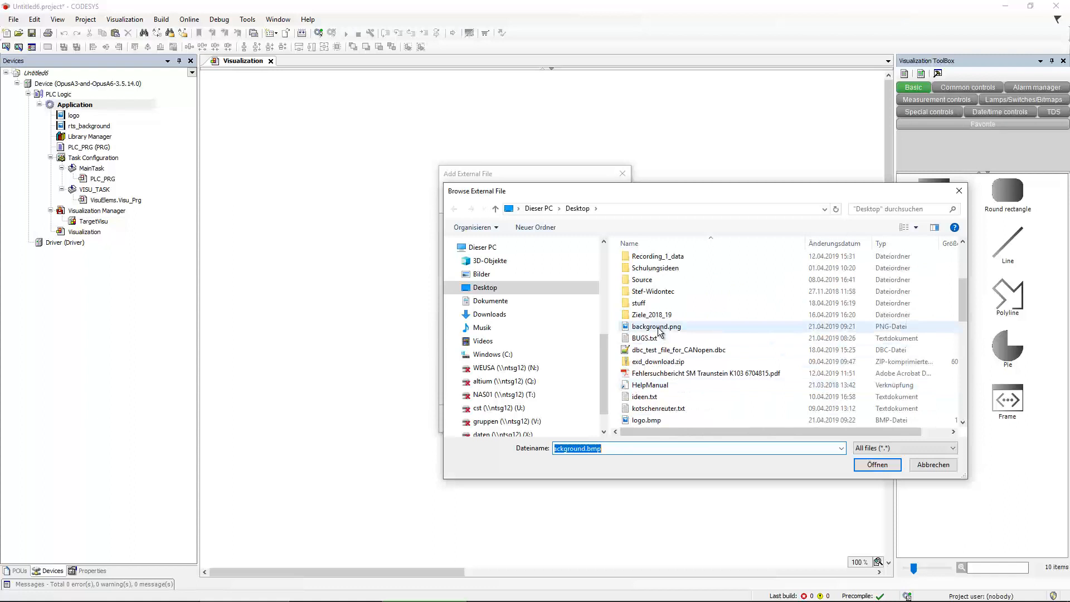
pyautogui.click(876, 464)
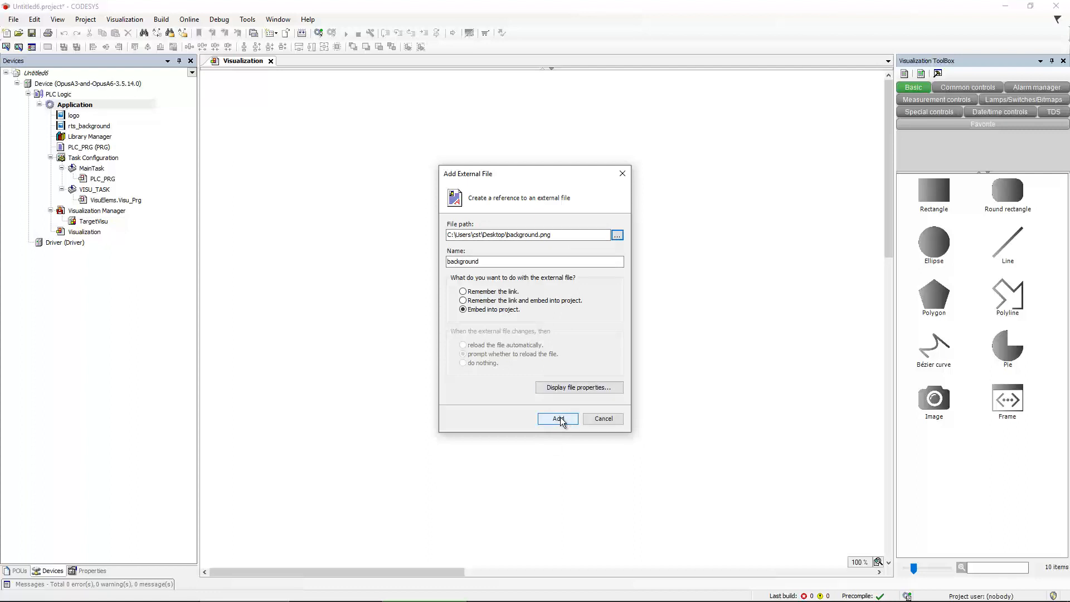
pyautogui.click(557, 419)
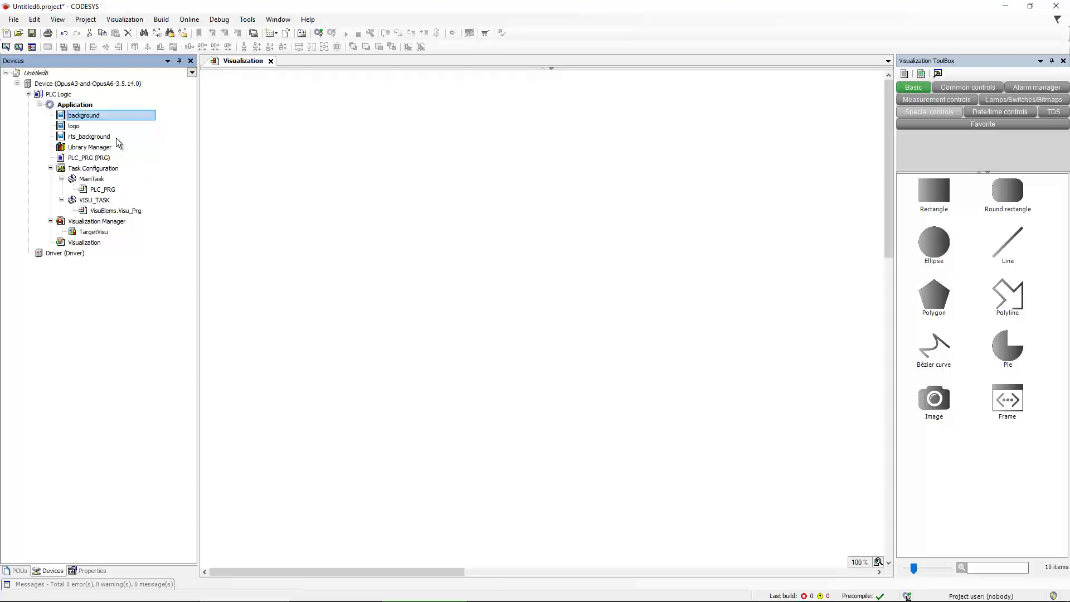
pyautogui.moveTo(283, 194)
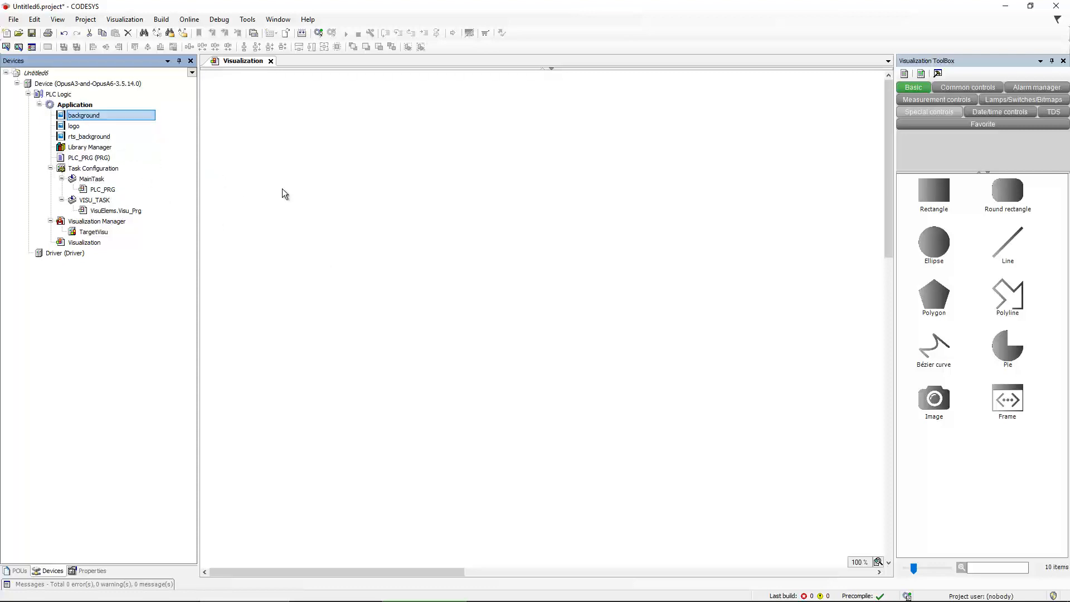
pyautogui.moveTo(277, 204)
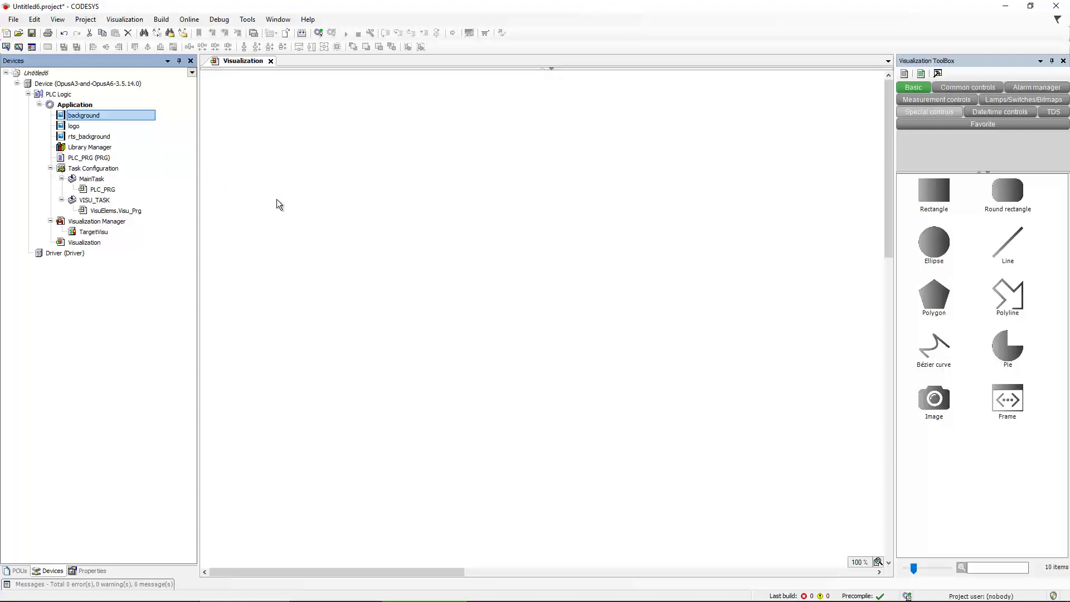